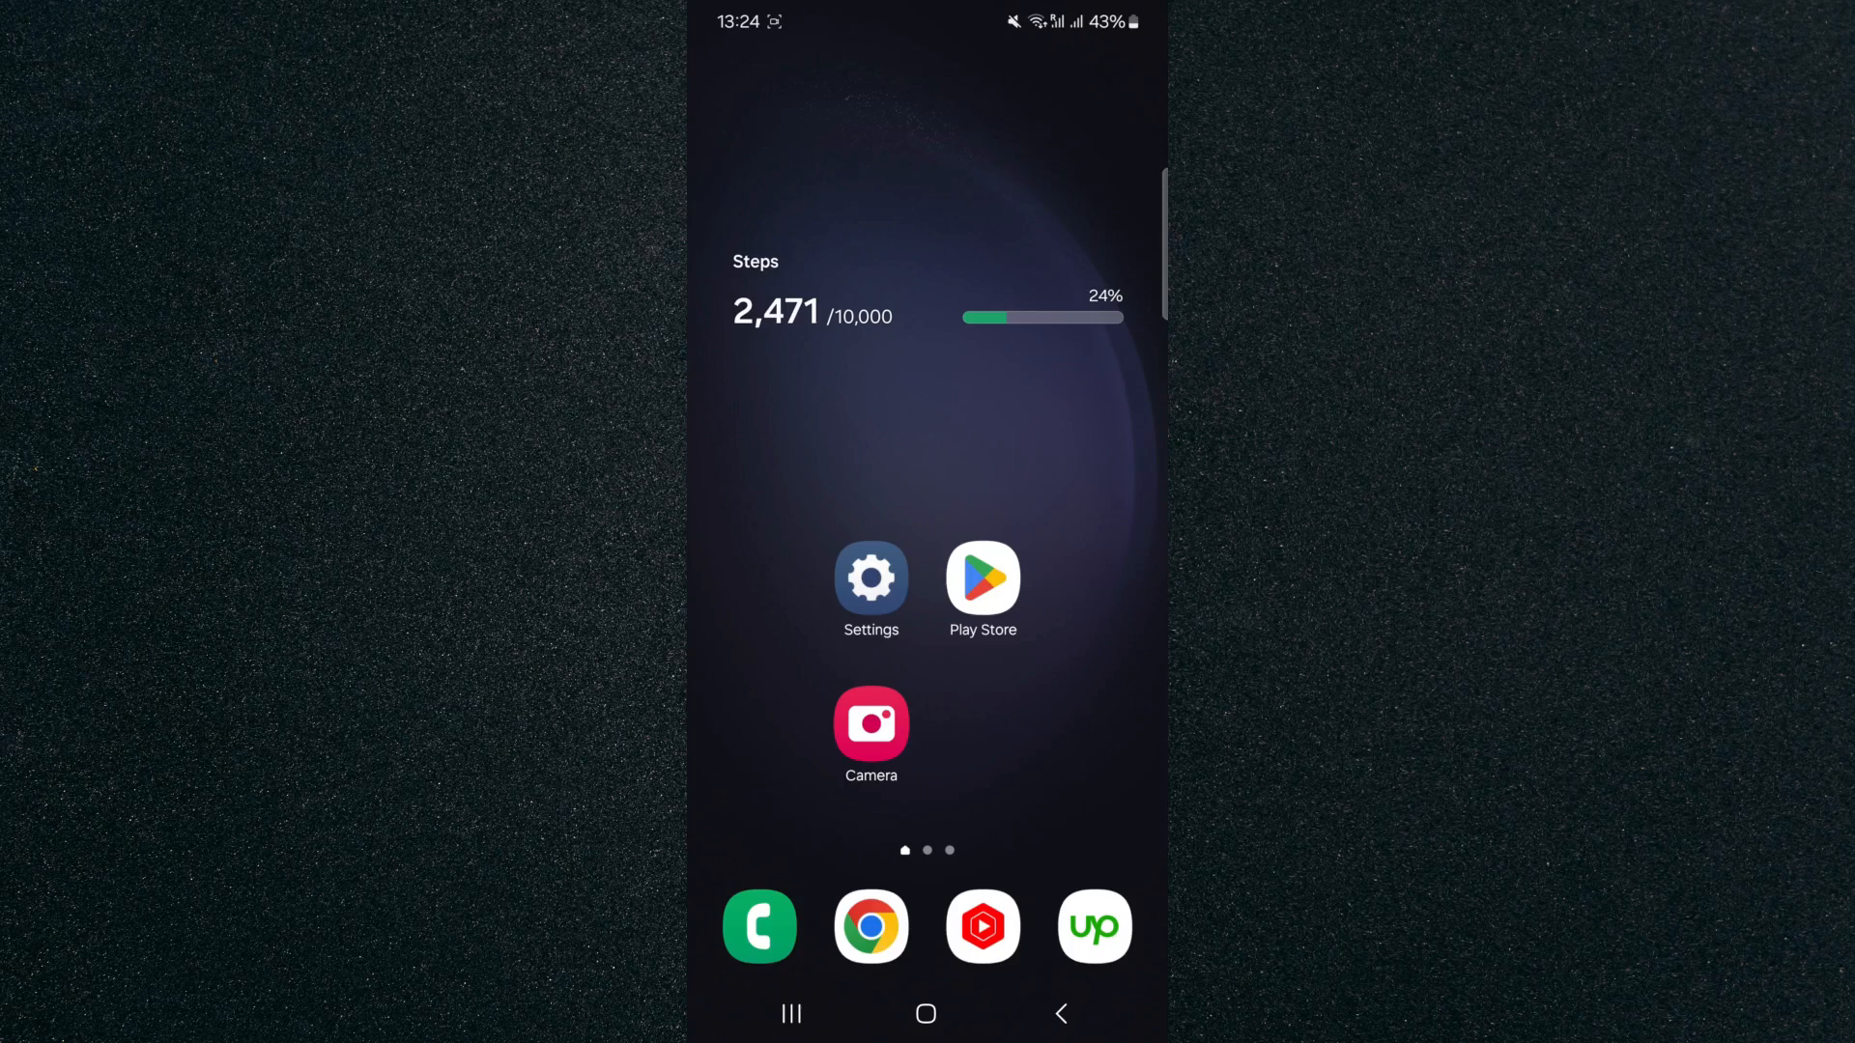
- Reach the Mobile Hotspot settings page from the Quick Settings hotspot tile
scroll("down", 3)
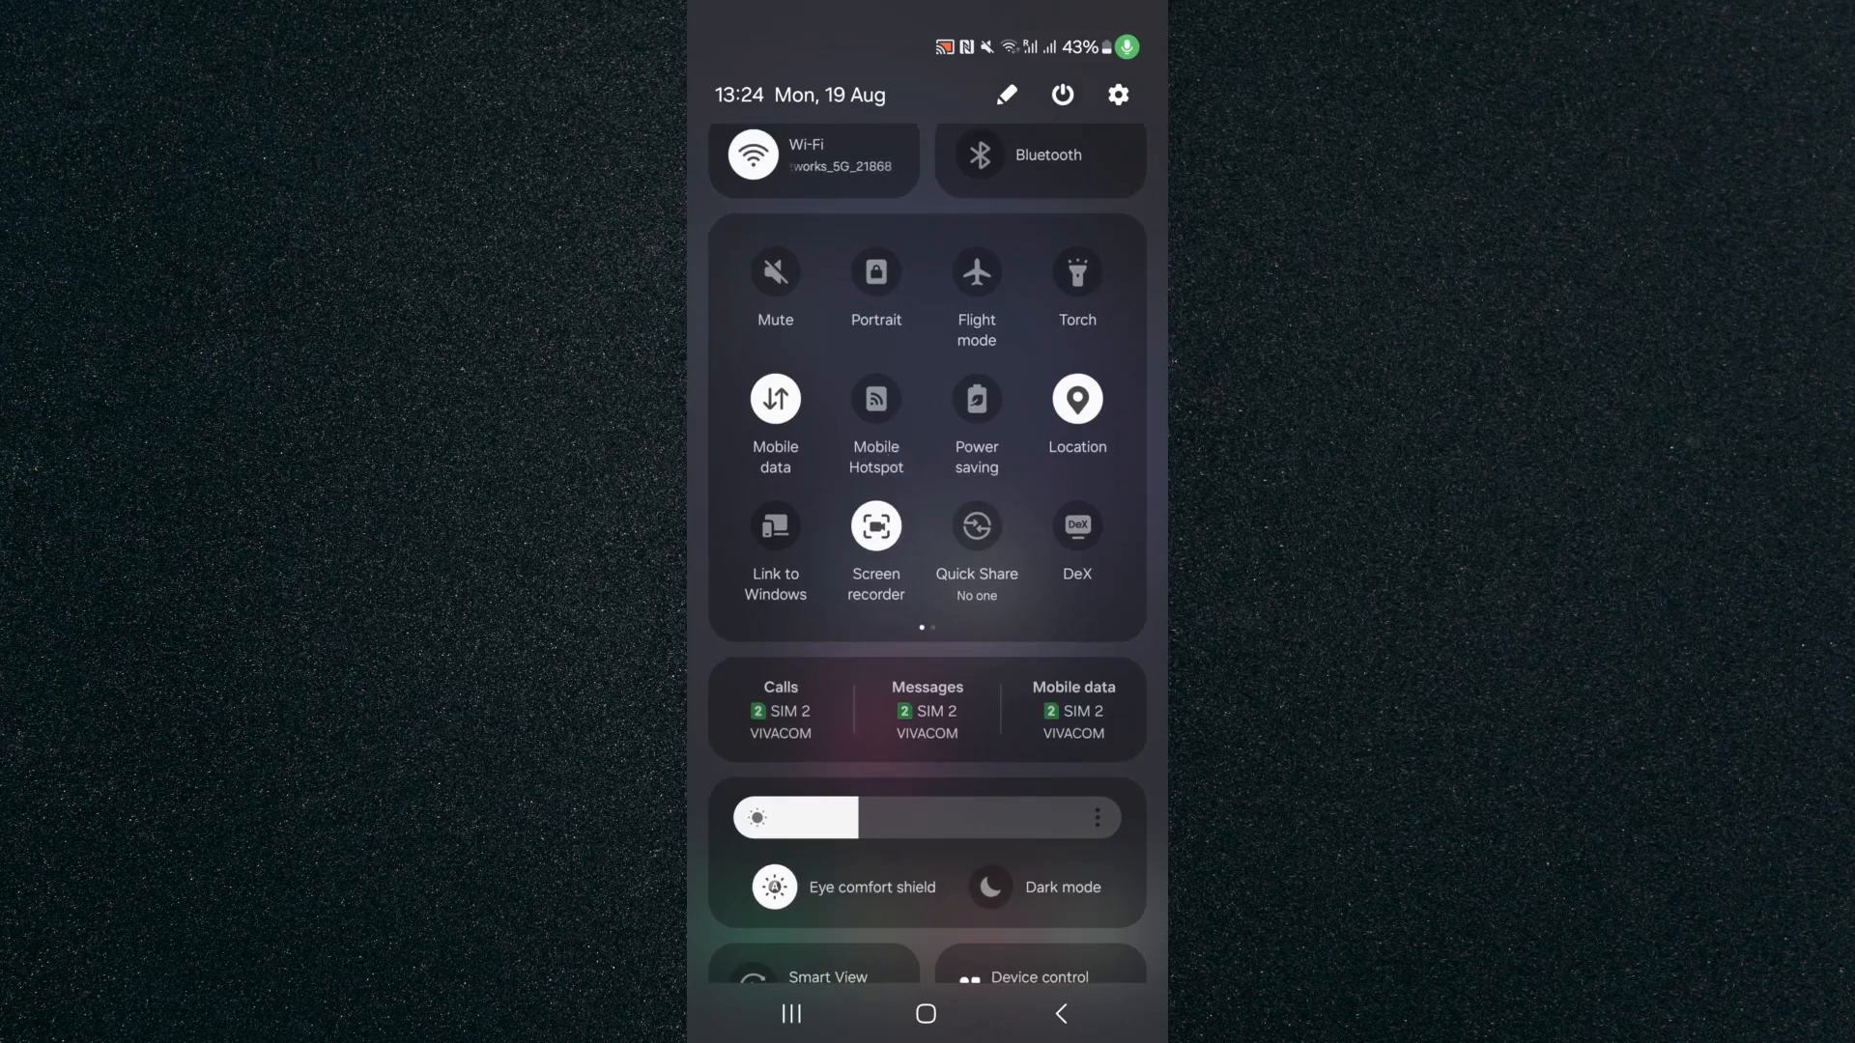
left_click(875, 398)
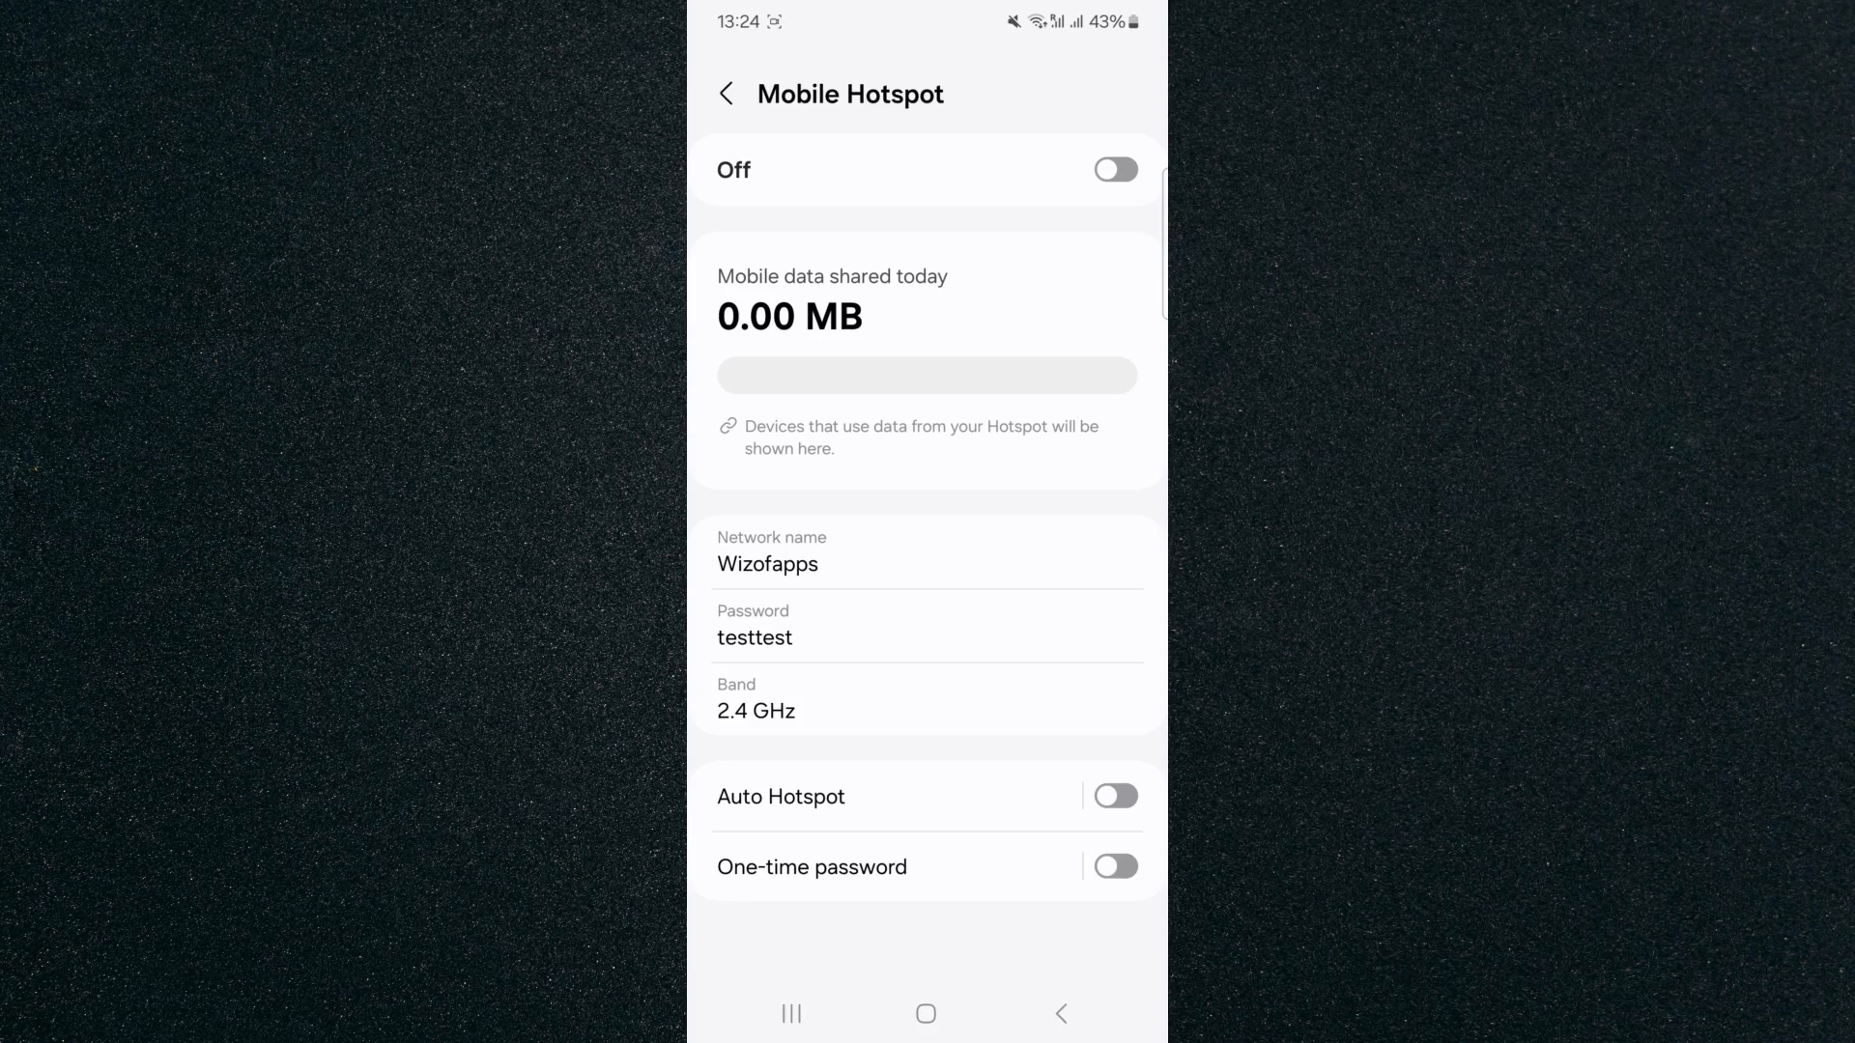
- Show Configure Mobile Hotspot with Advanced expanded, revealing the 20-minute auto turn-off setting
left_click(873, 702)
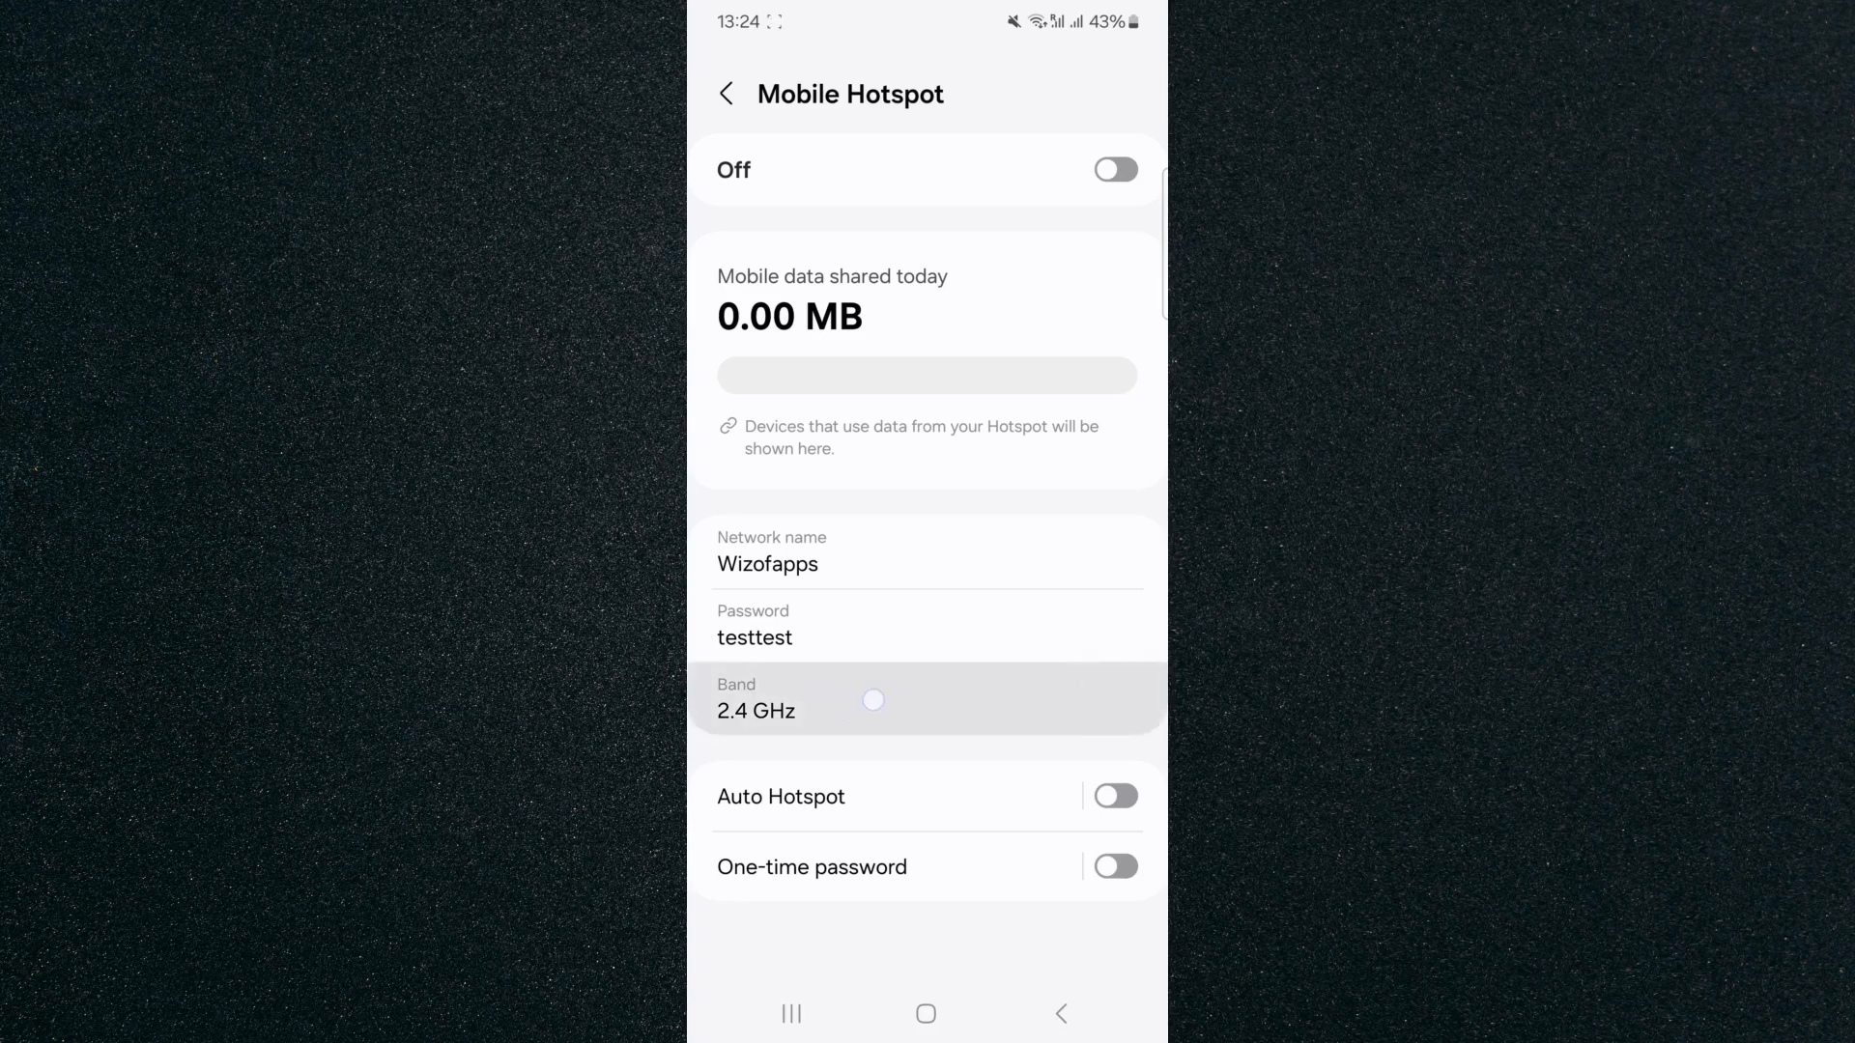
left_click(872, 701)
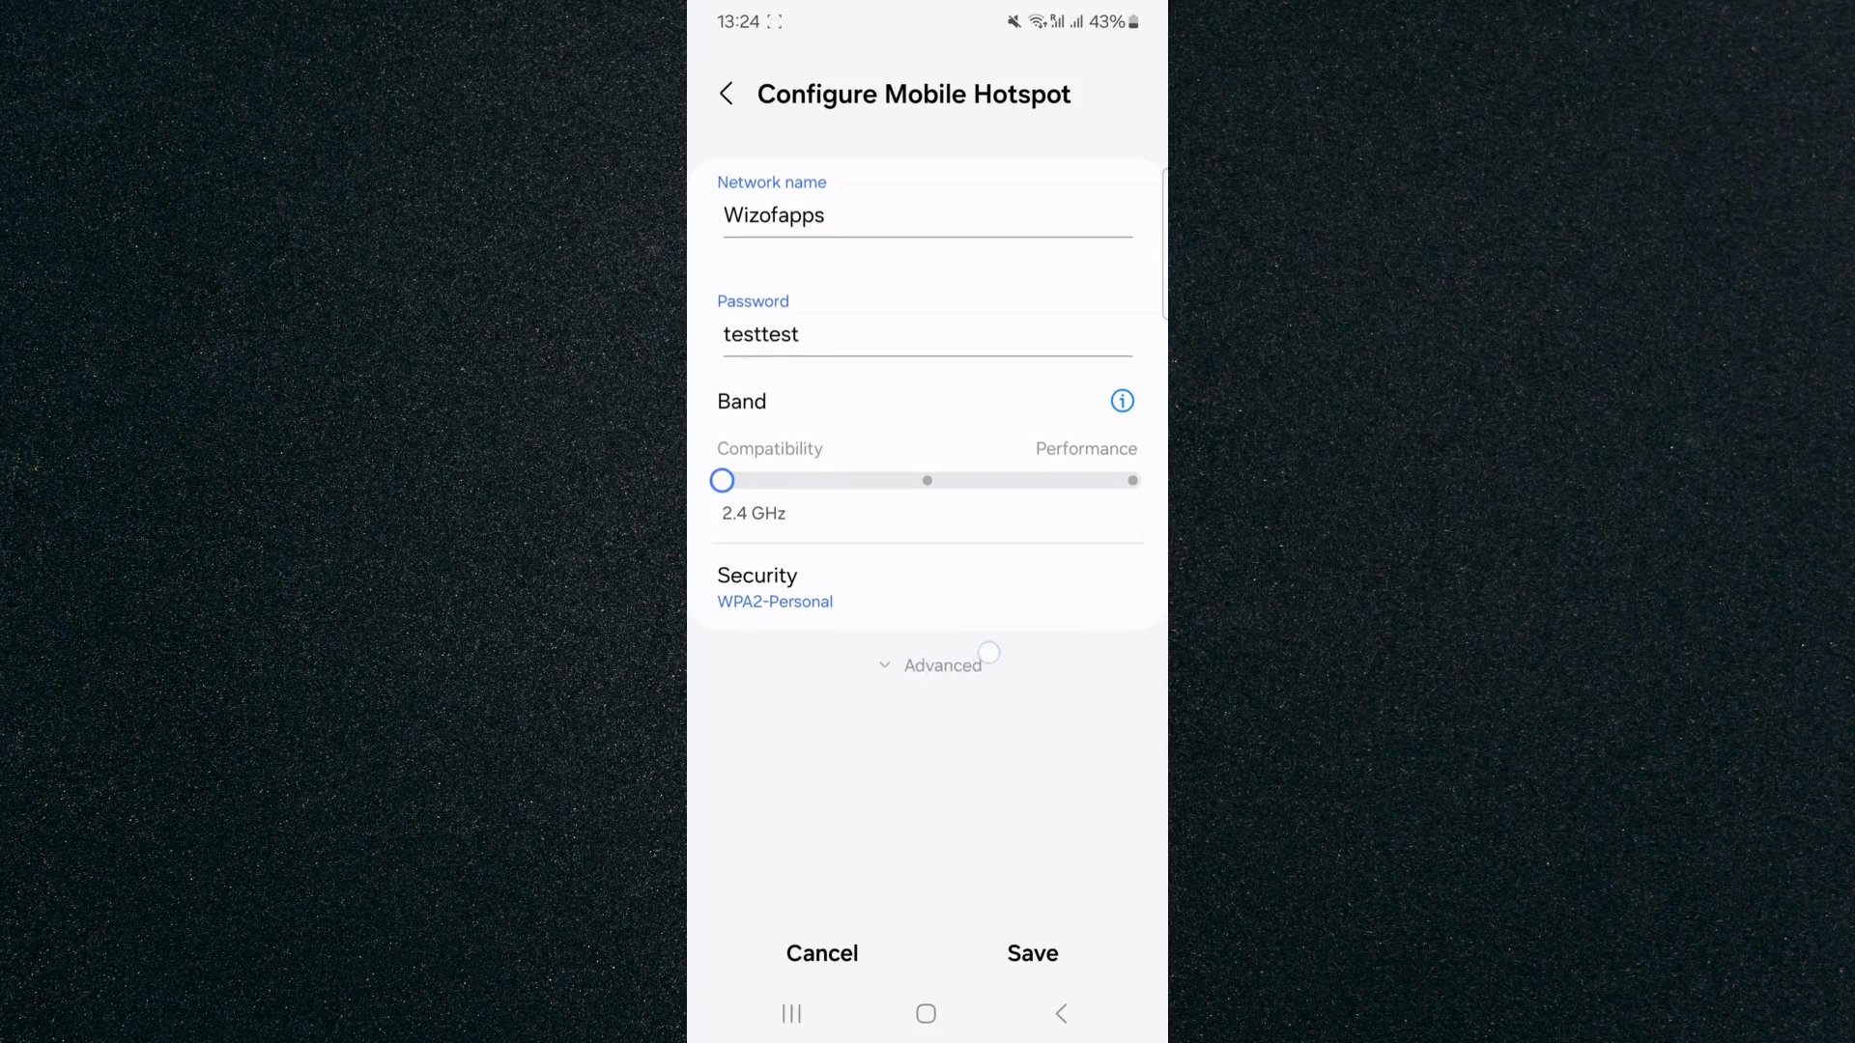
left_click(939, 664)
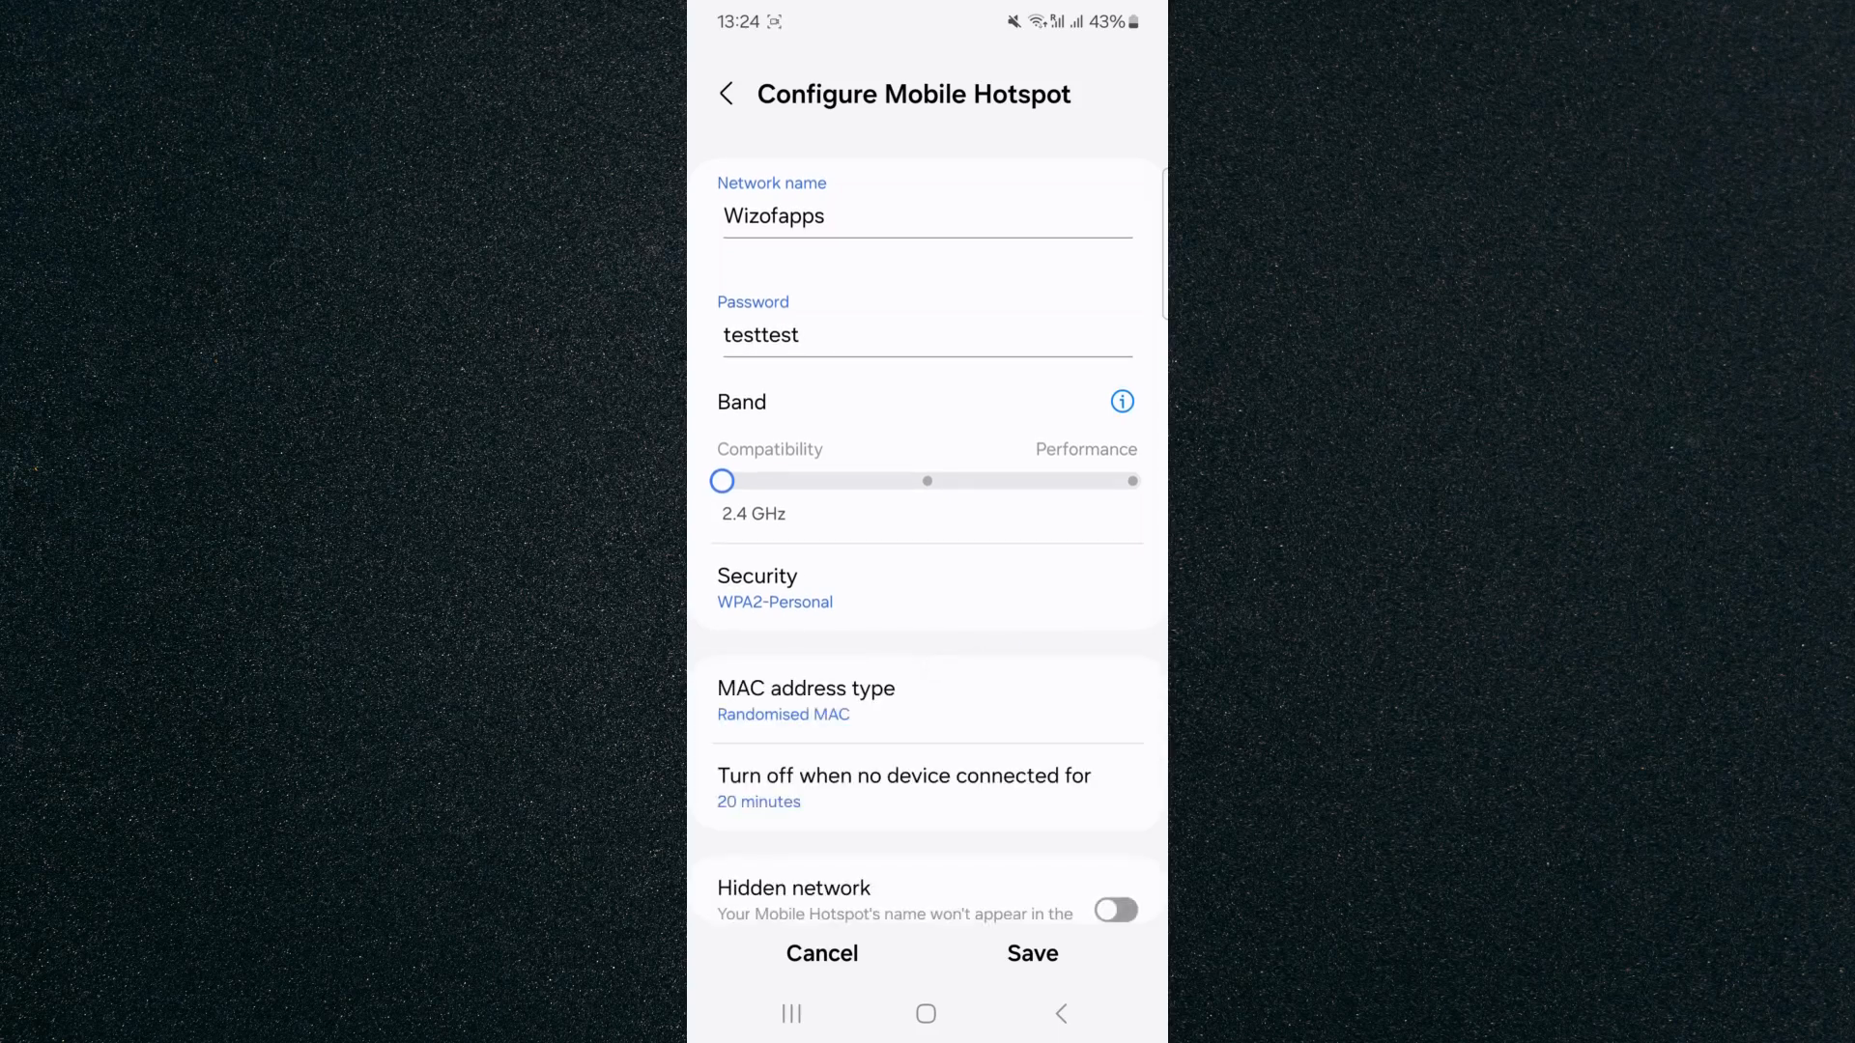
scroll("down", 3)
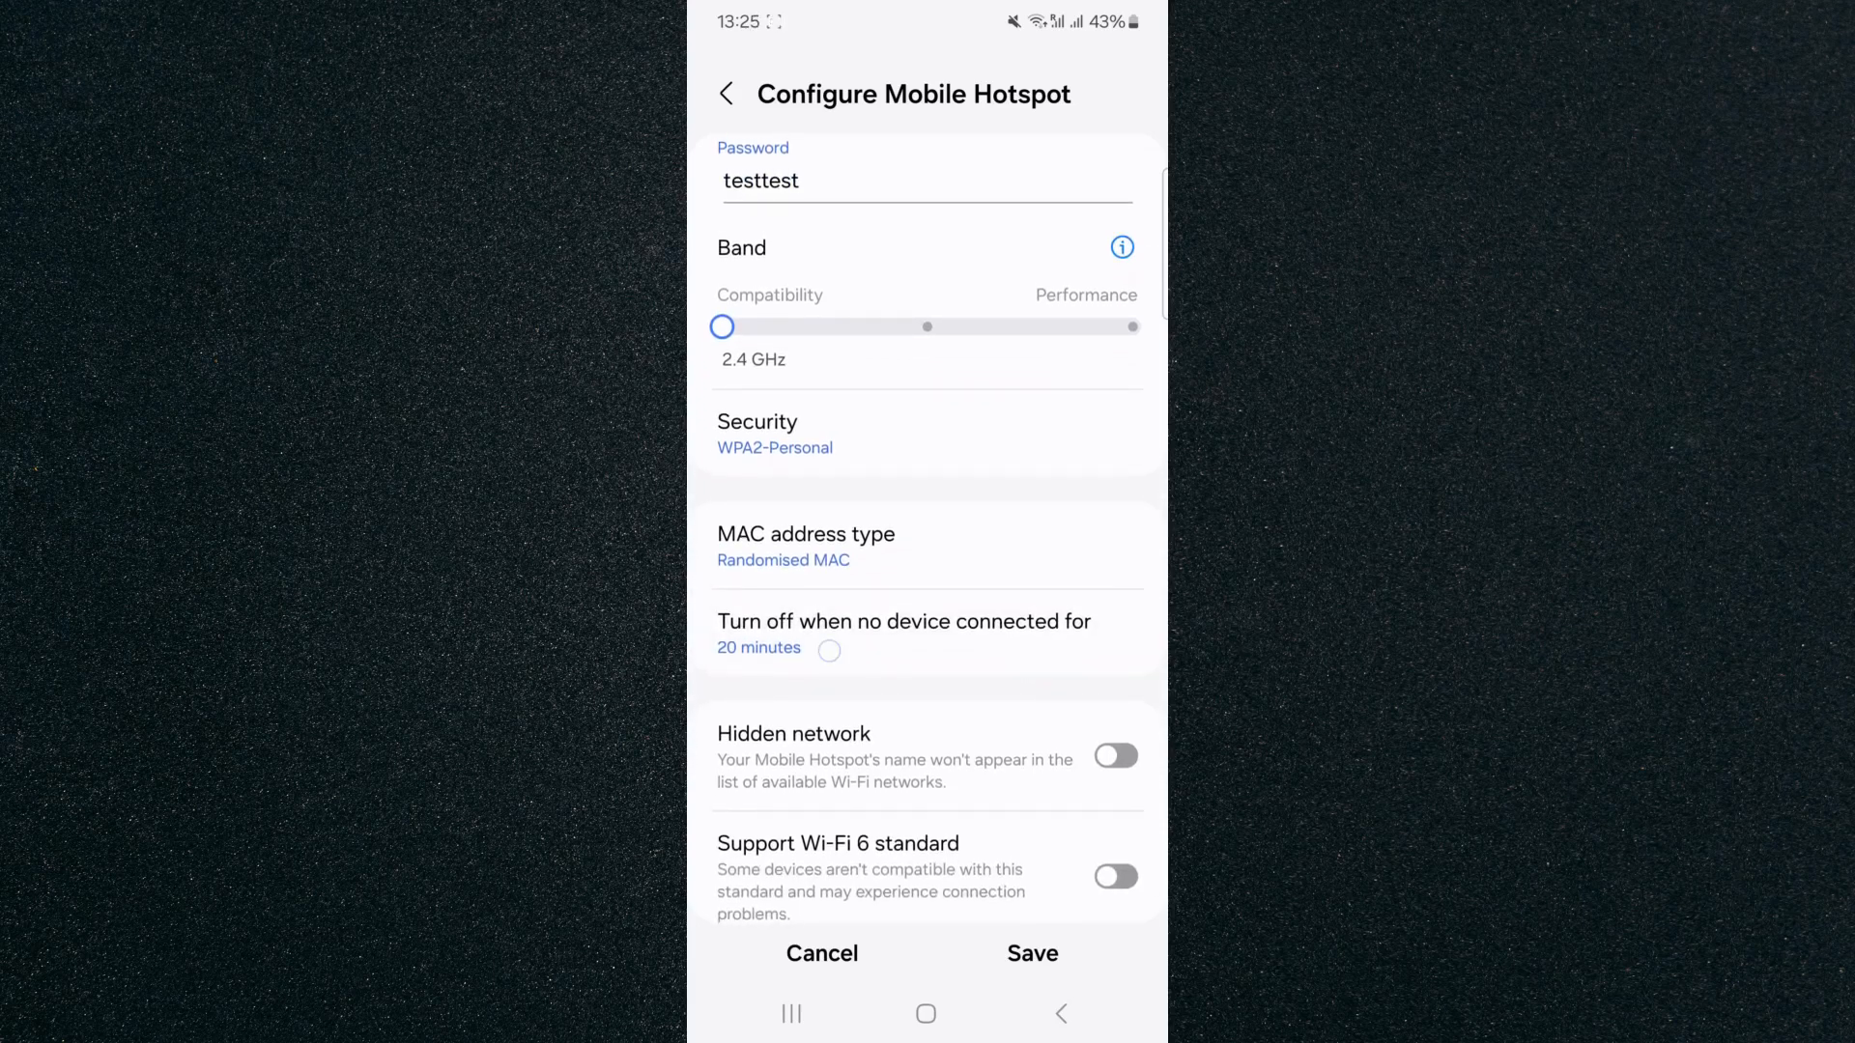
- Set 'Turn off when no device connected for' to Never timeout and save the configuration
left_click(757, 648)
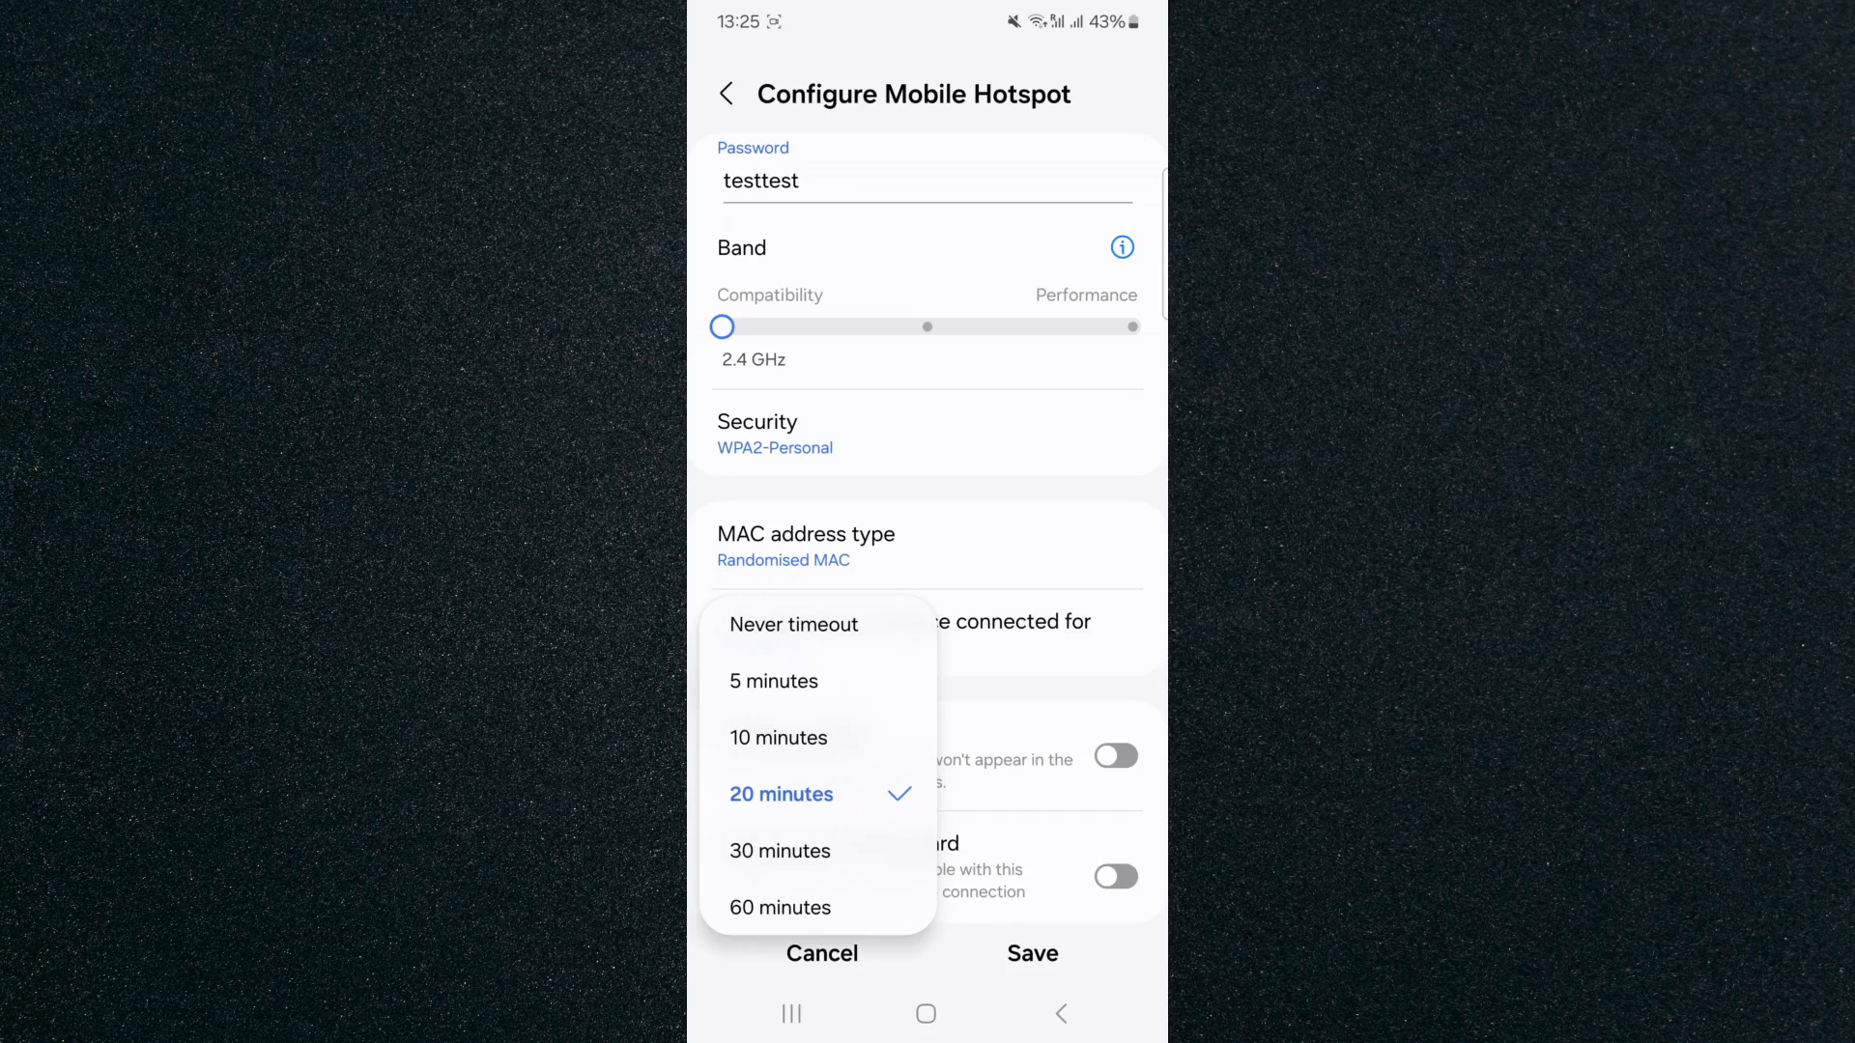
left_click(792, 624)
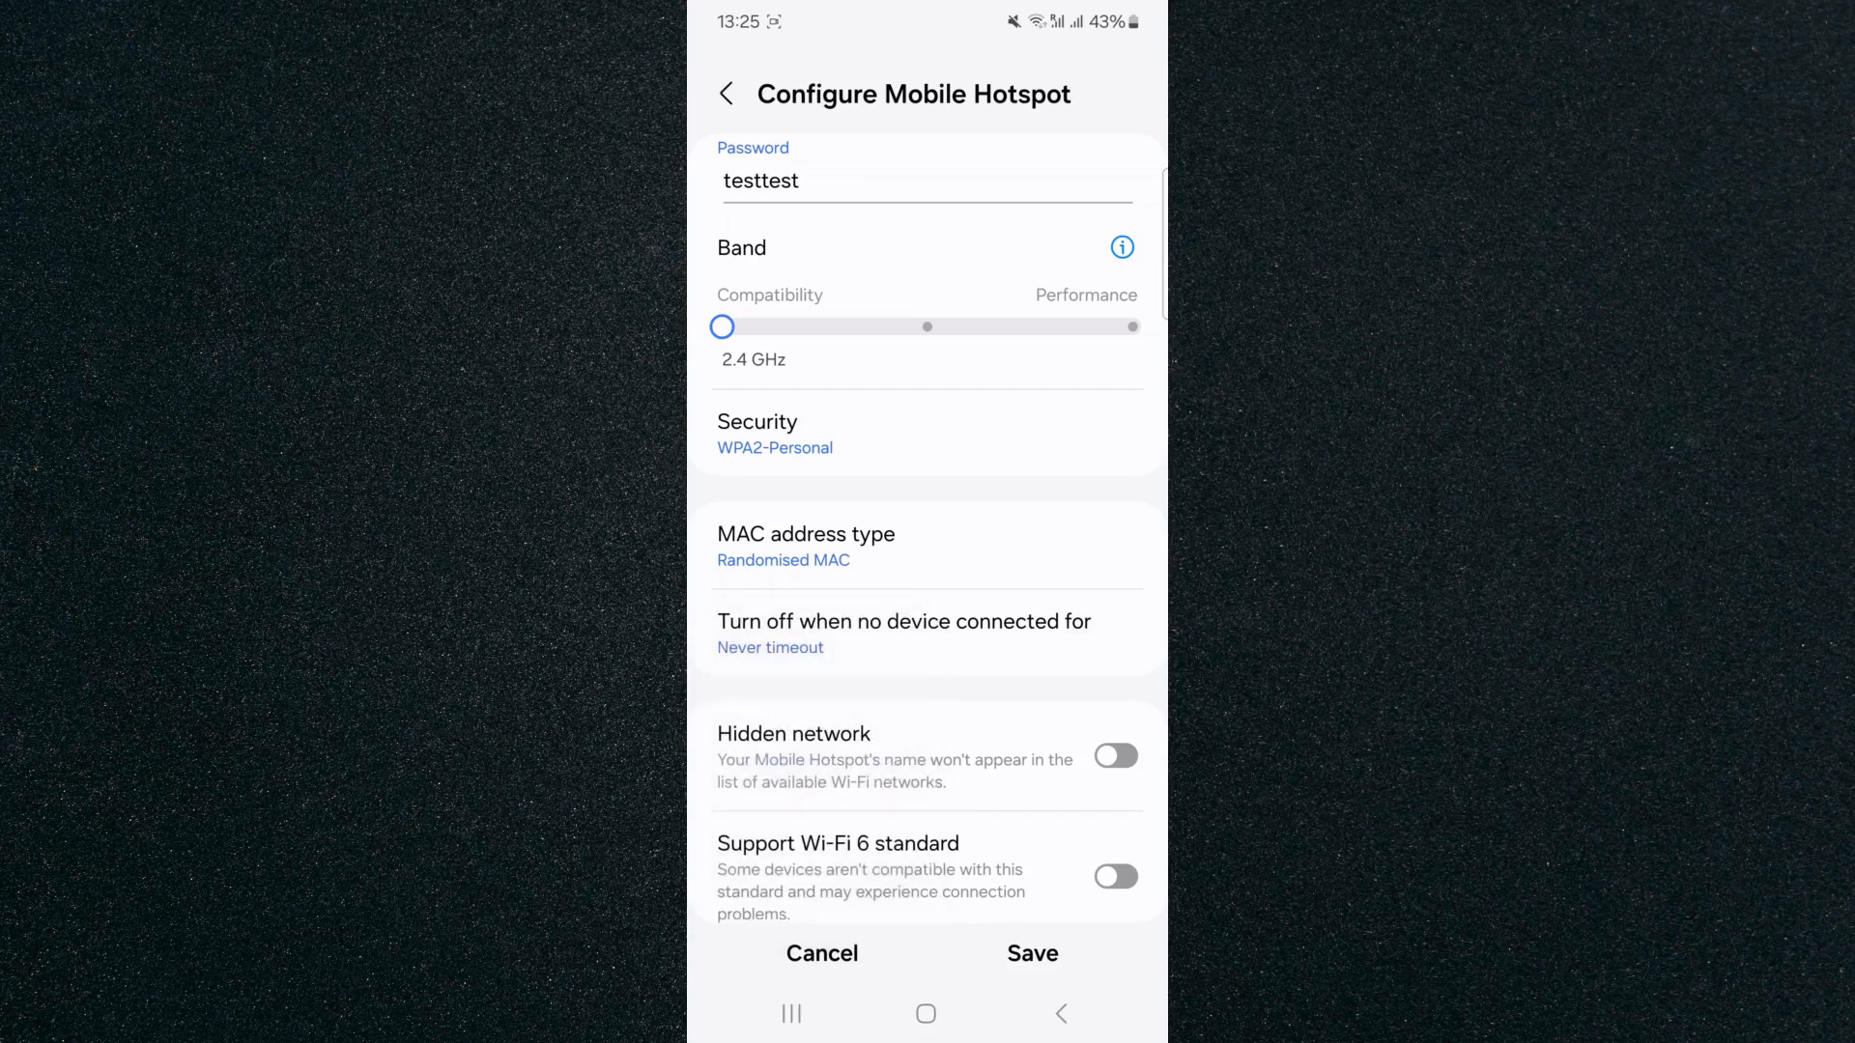
left_click(1032, 955)
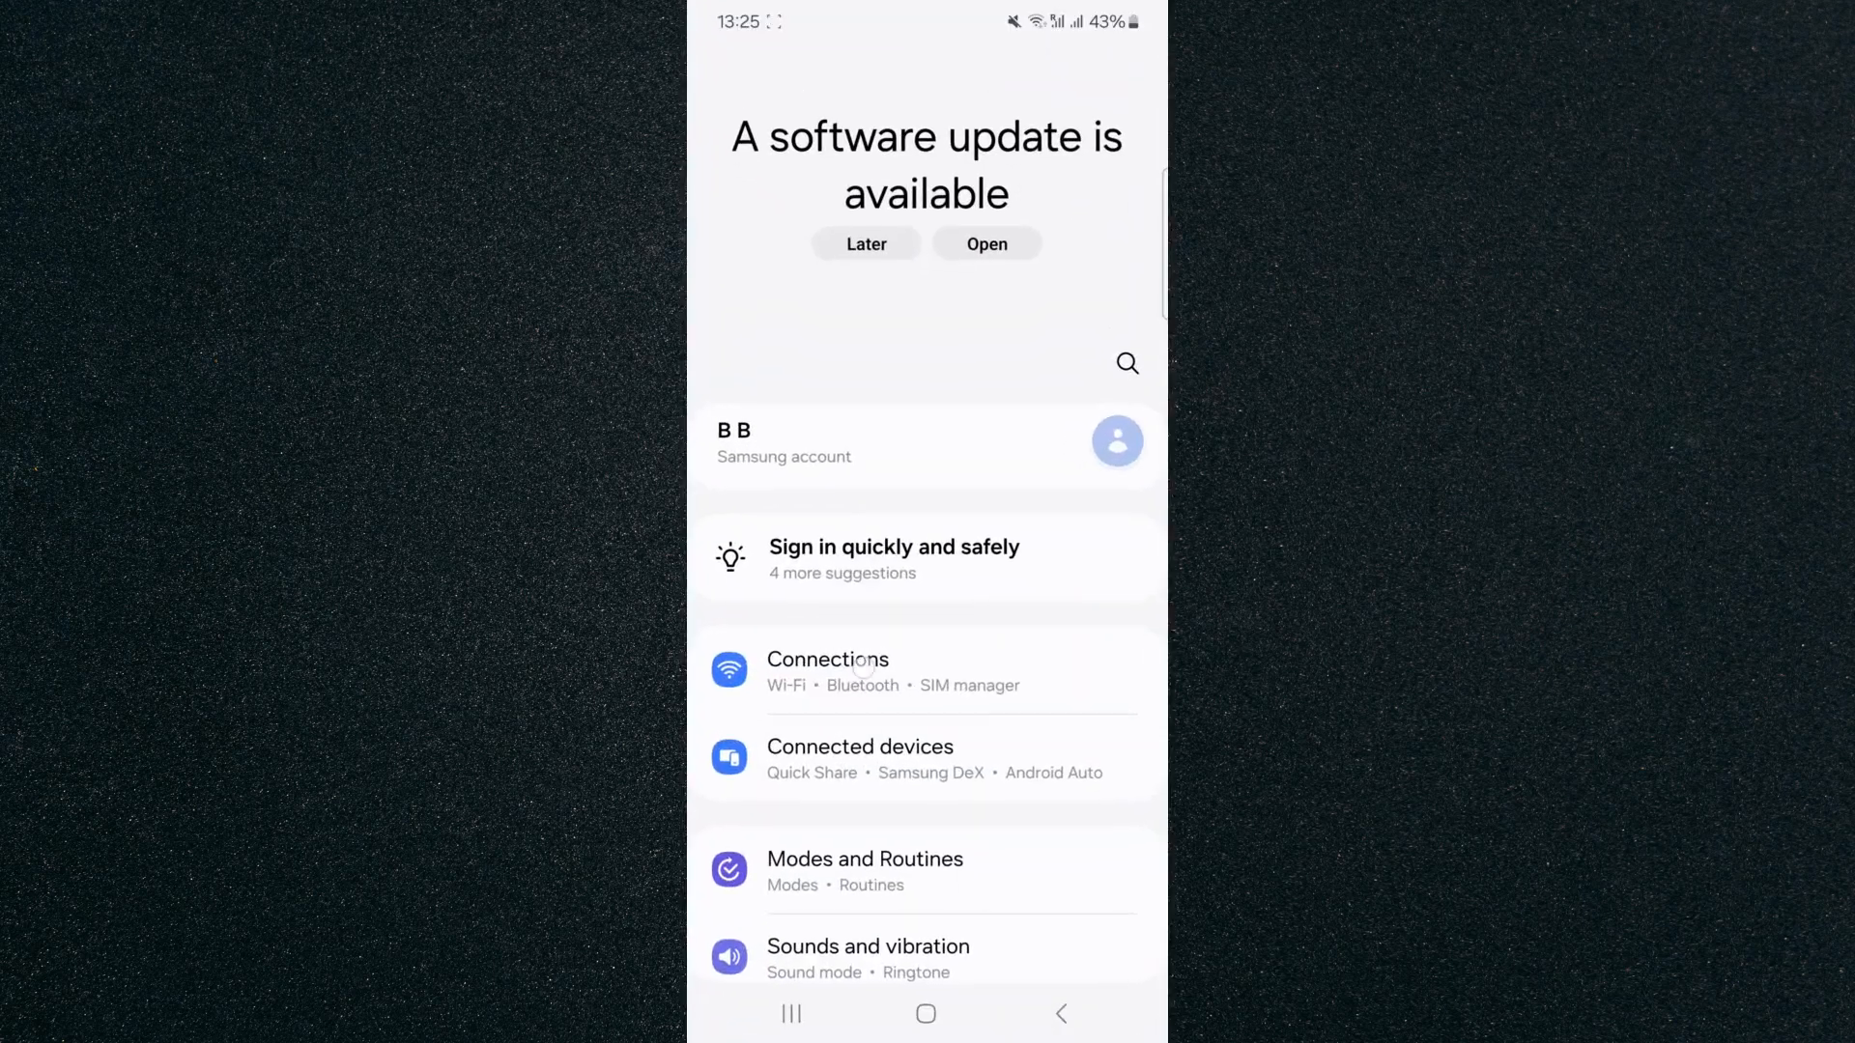
- Reach Mobile Hotspot and Tethering through the Connections settings
left_click(827, 673)
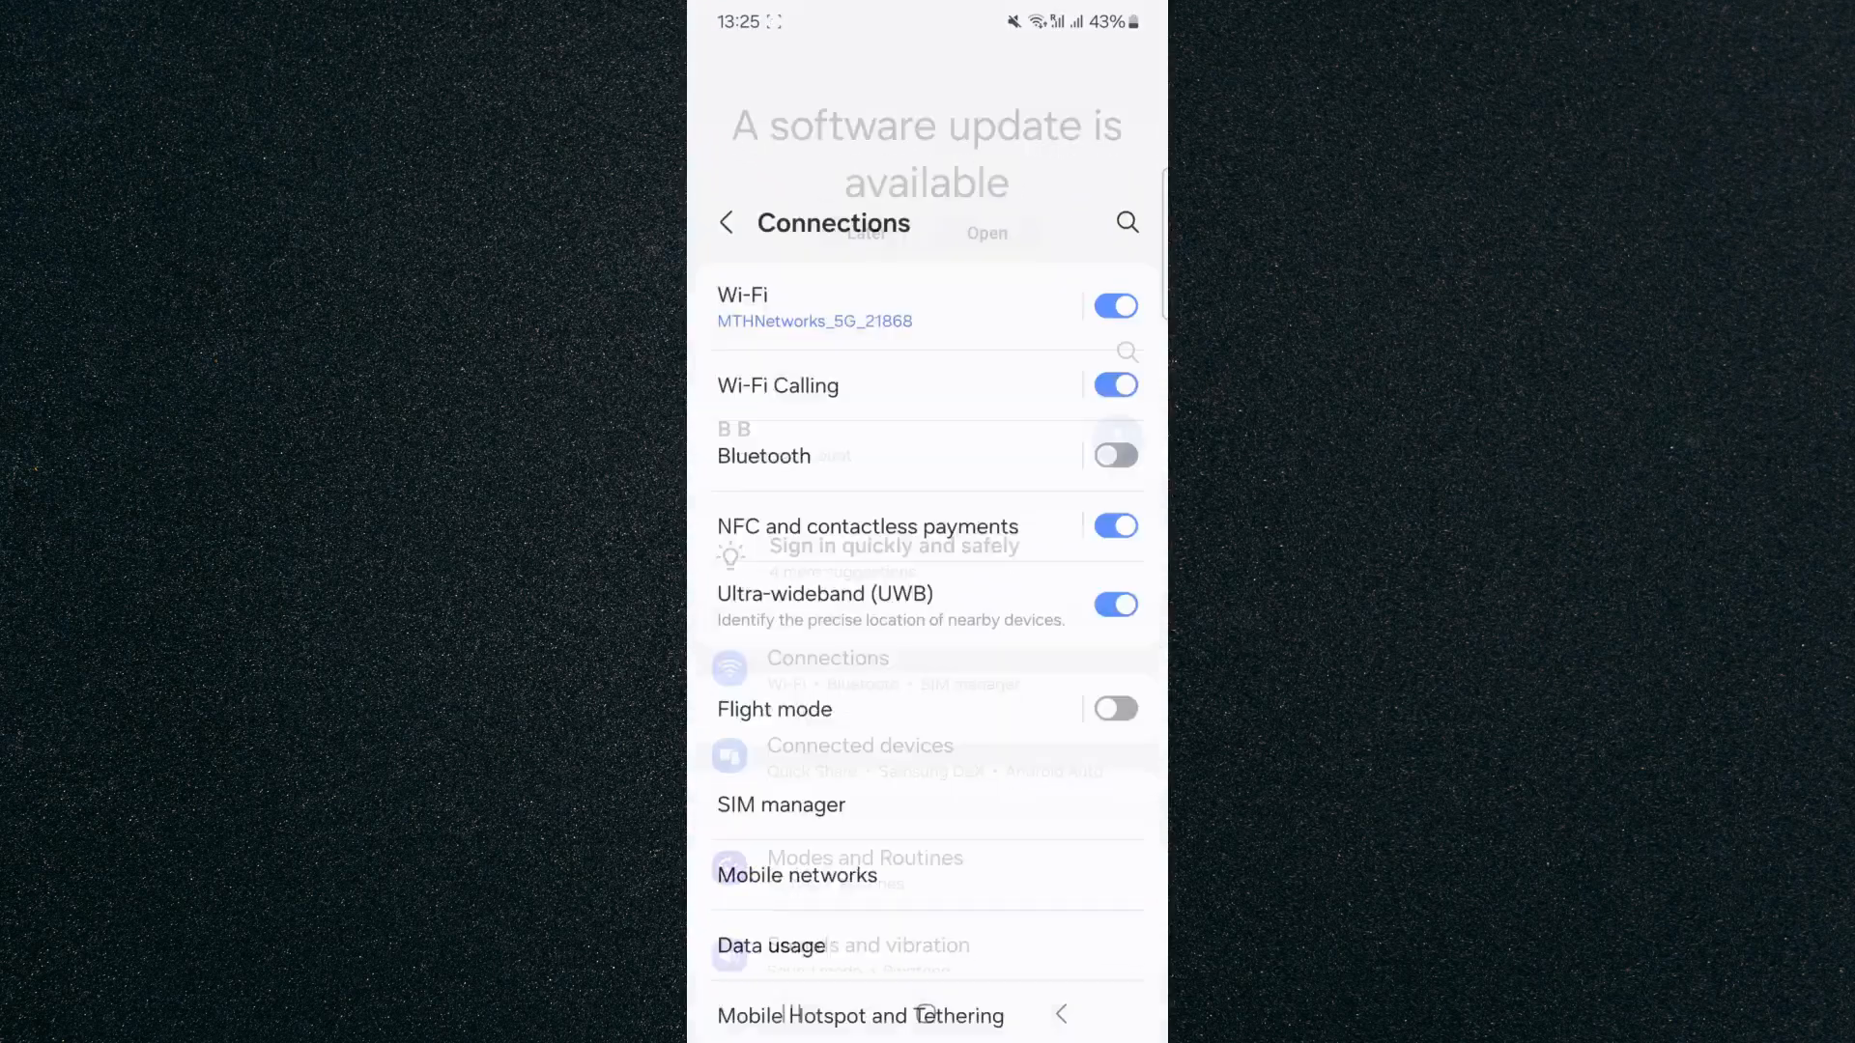
scroll("down", 3)
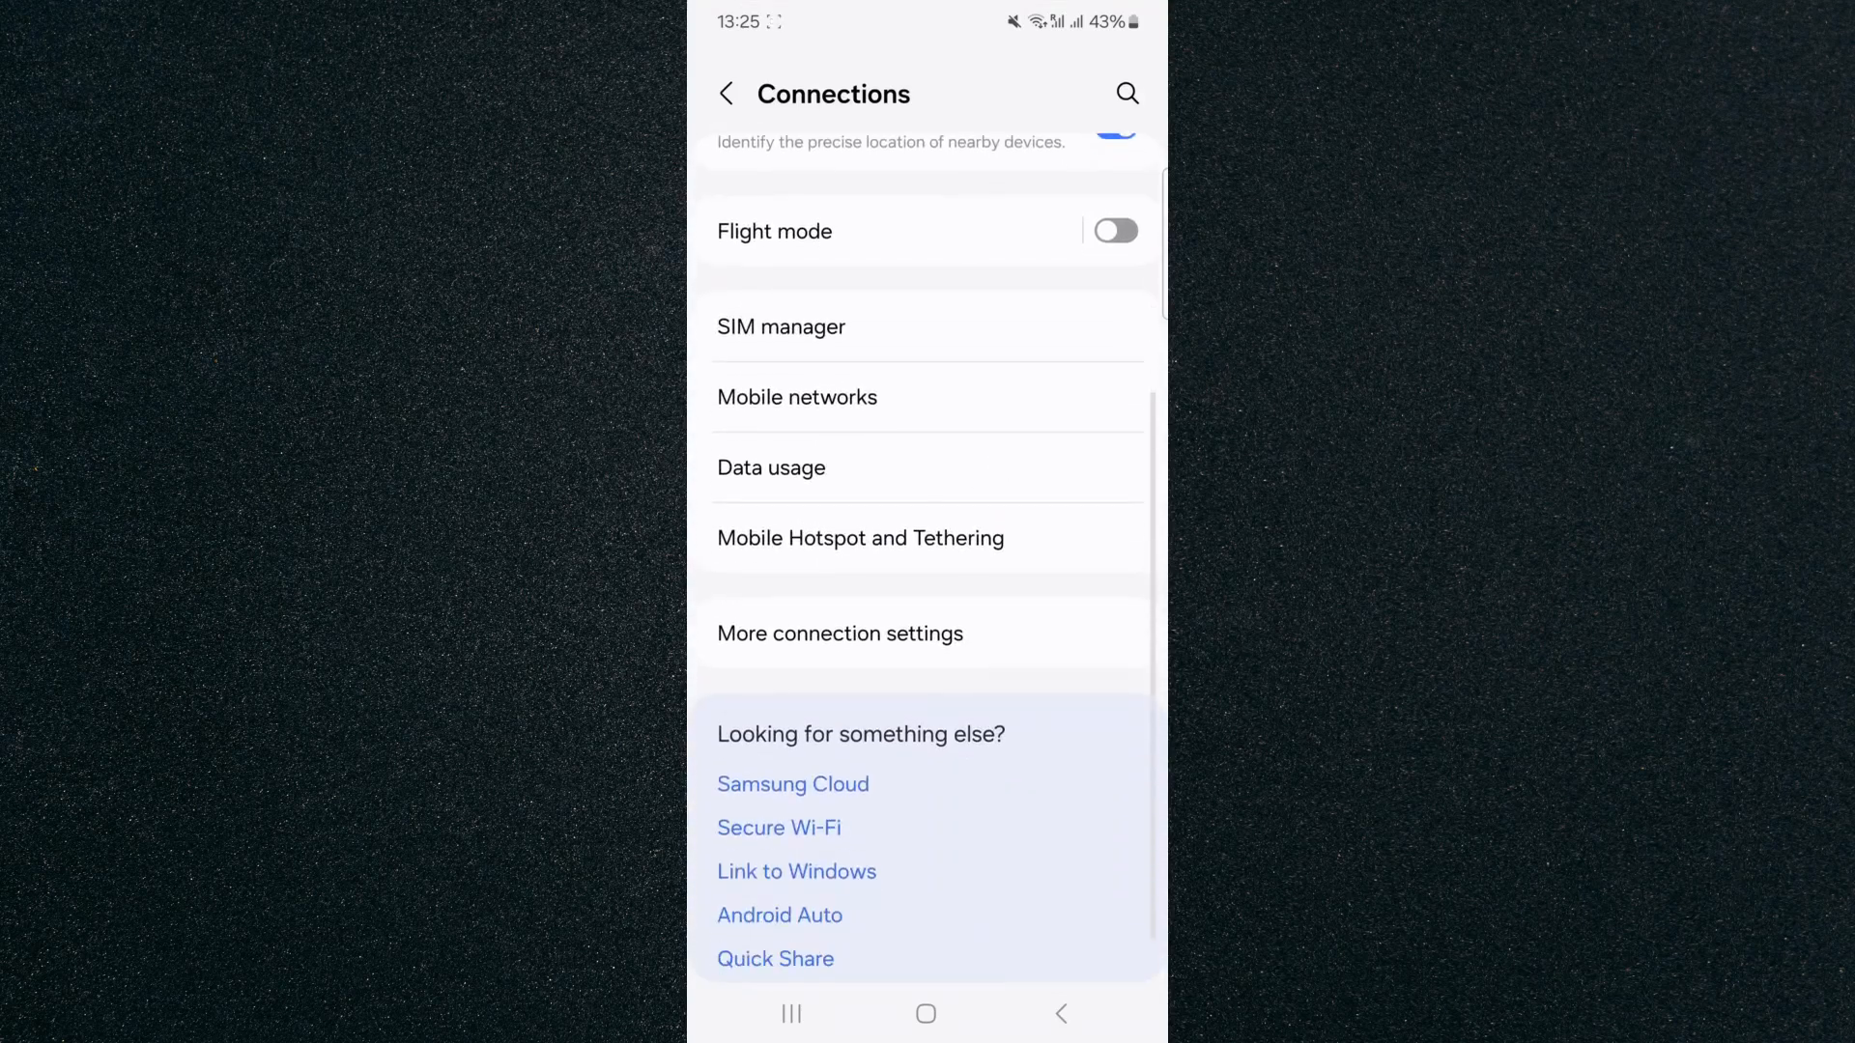
scroll("down", 3)
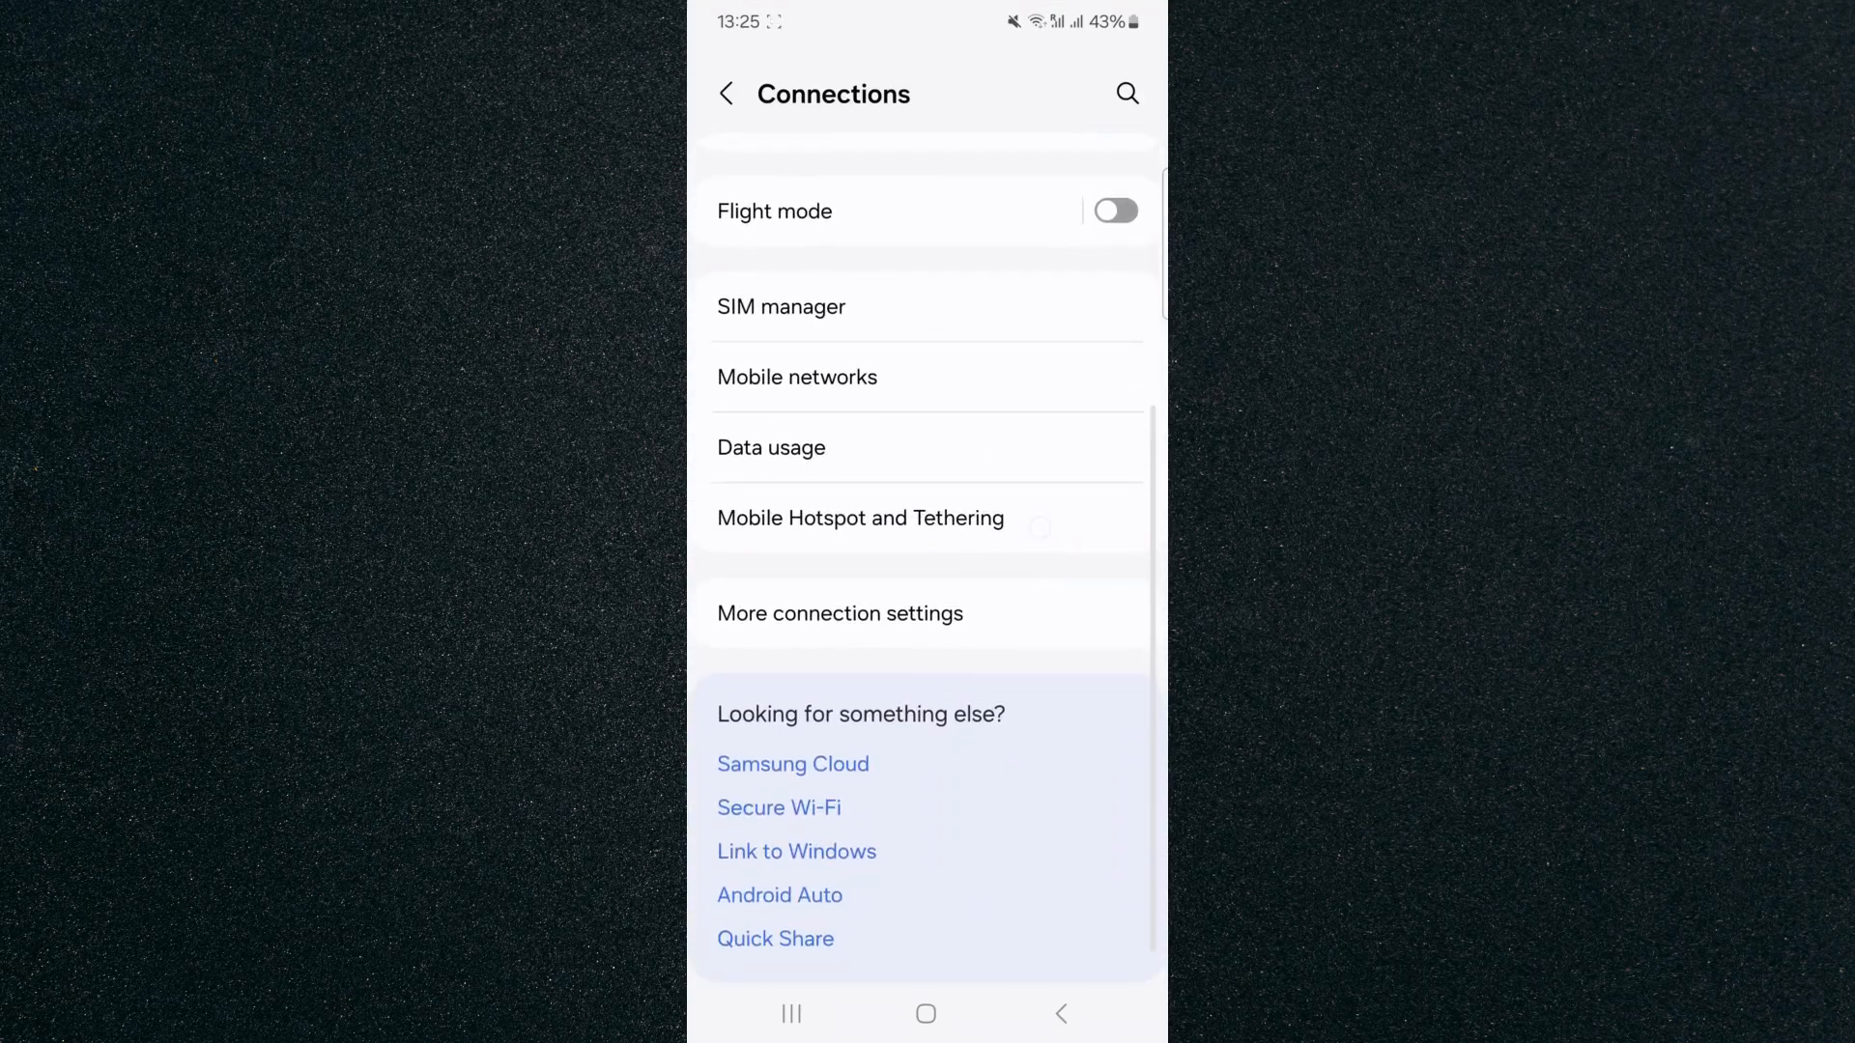
left_click(860, 518)
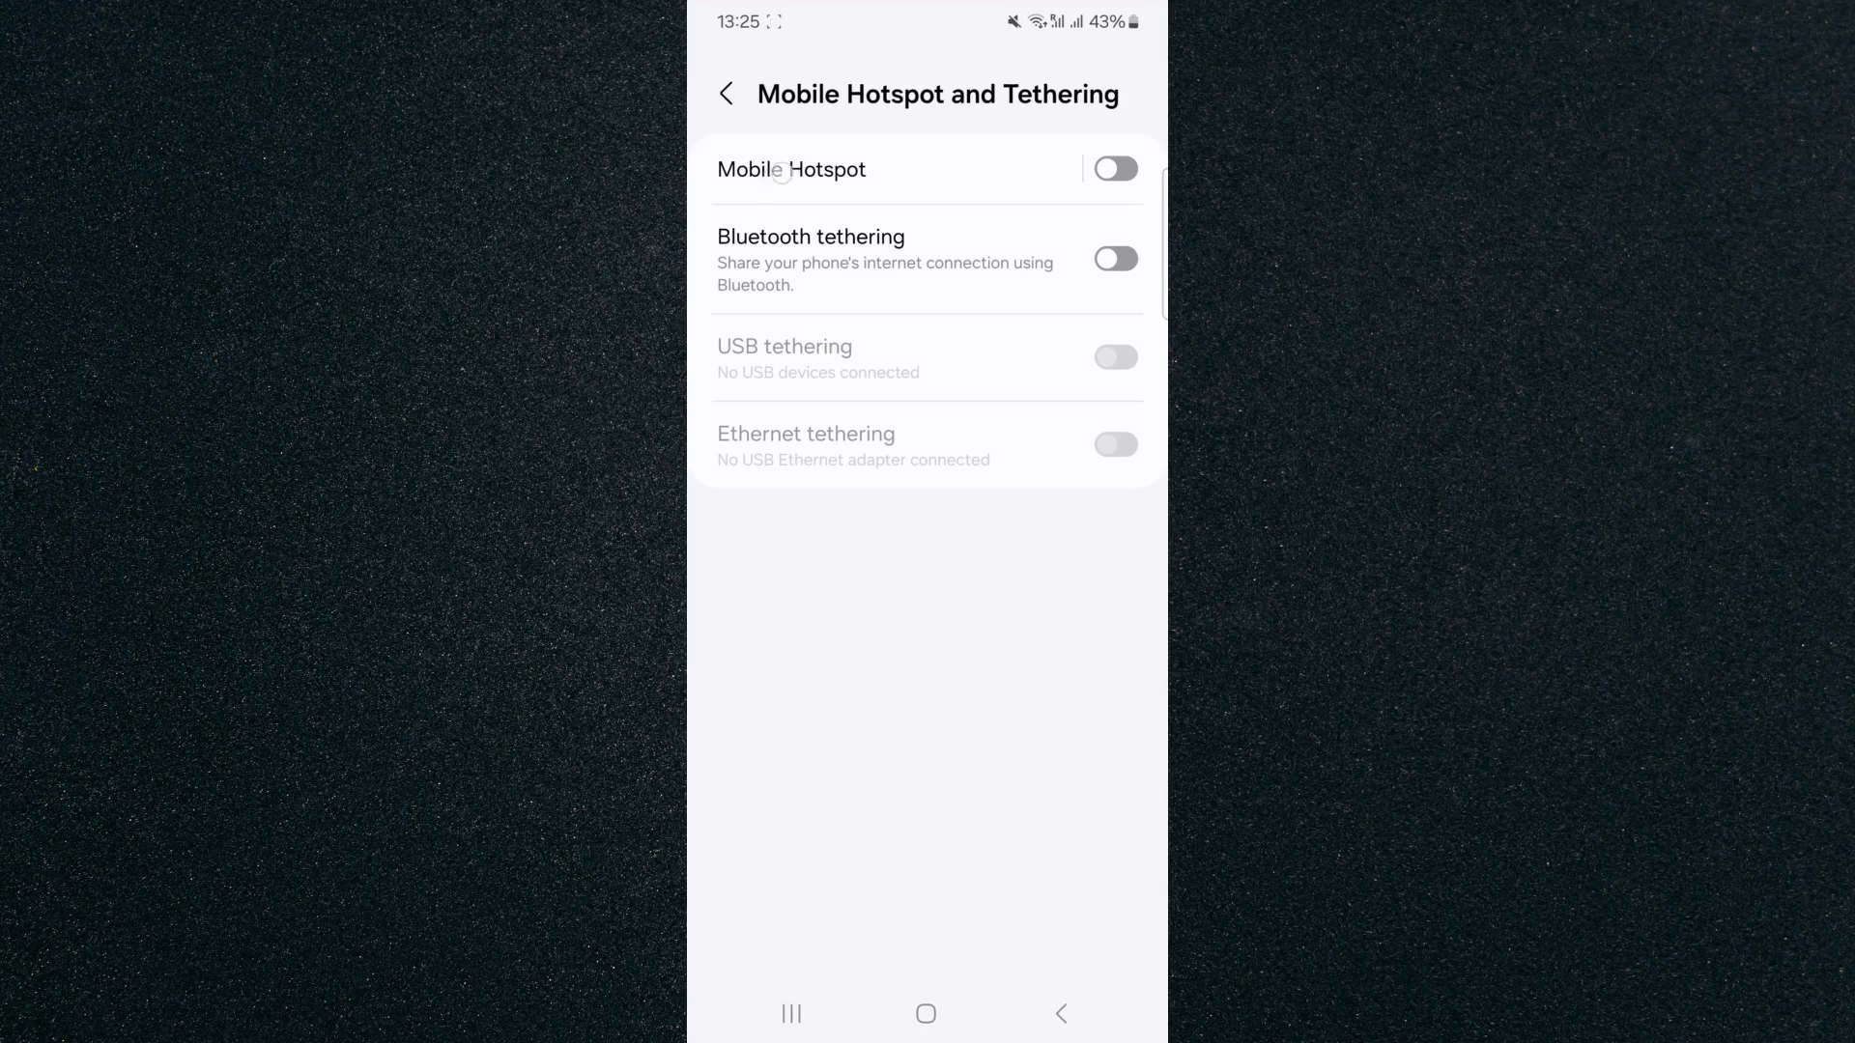
- List the 'Turn off when no device connected for' choices, currently set to 20 minutes
left_click(792, 170)
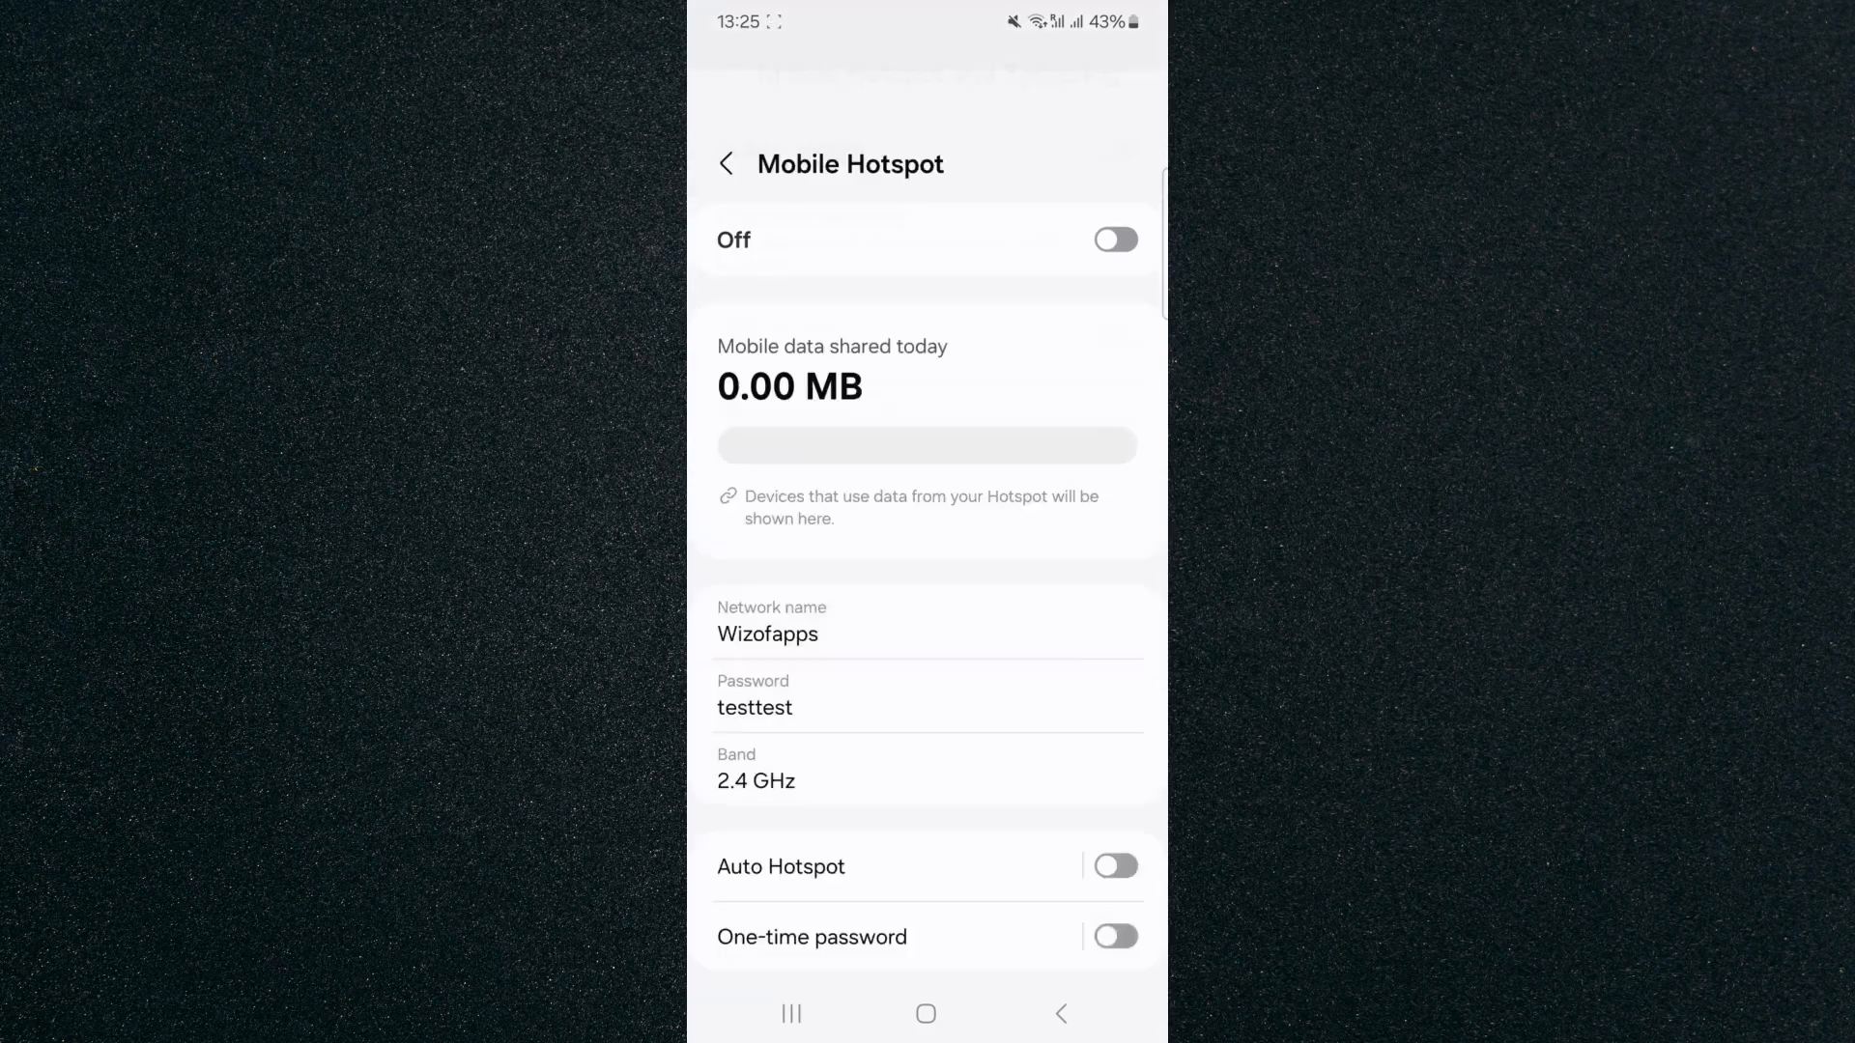
scroll("down", 3)
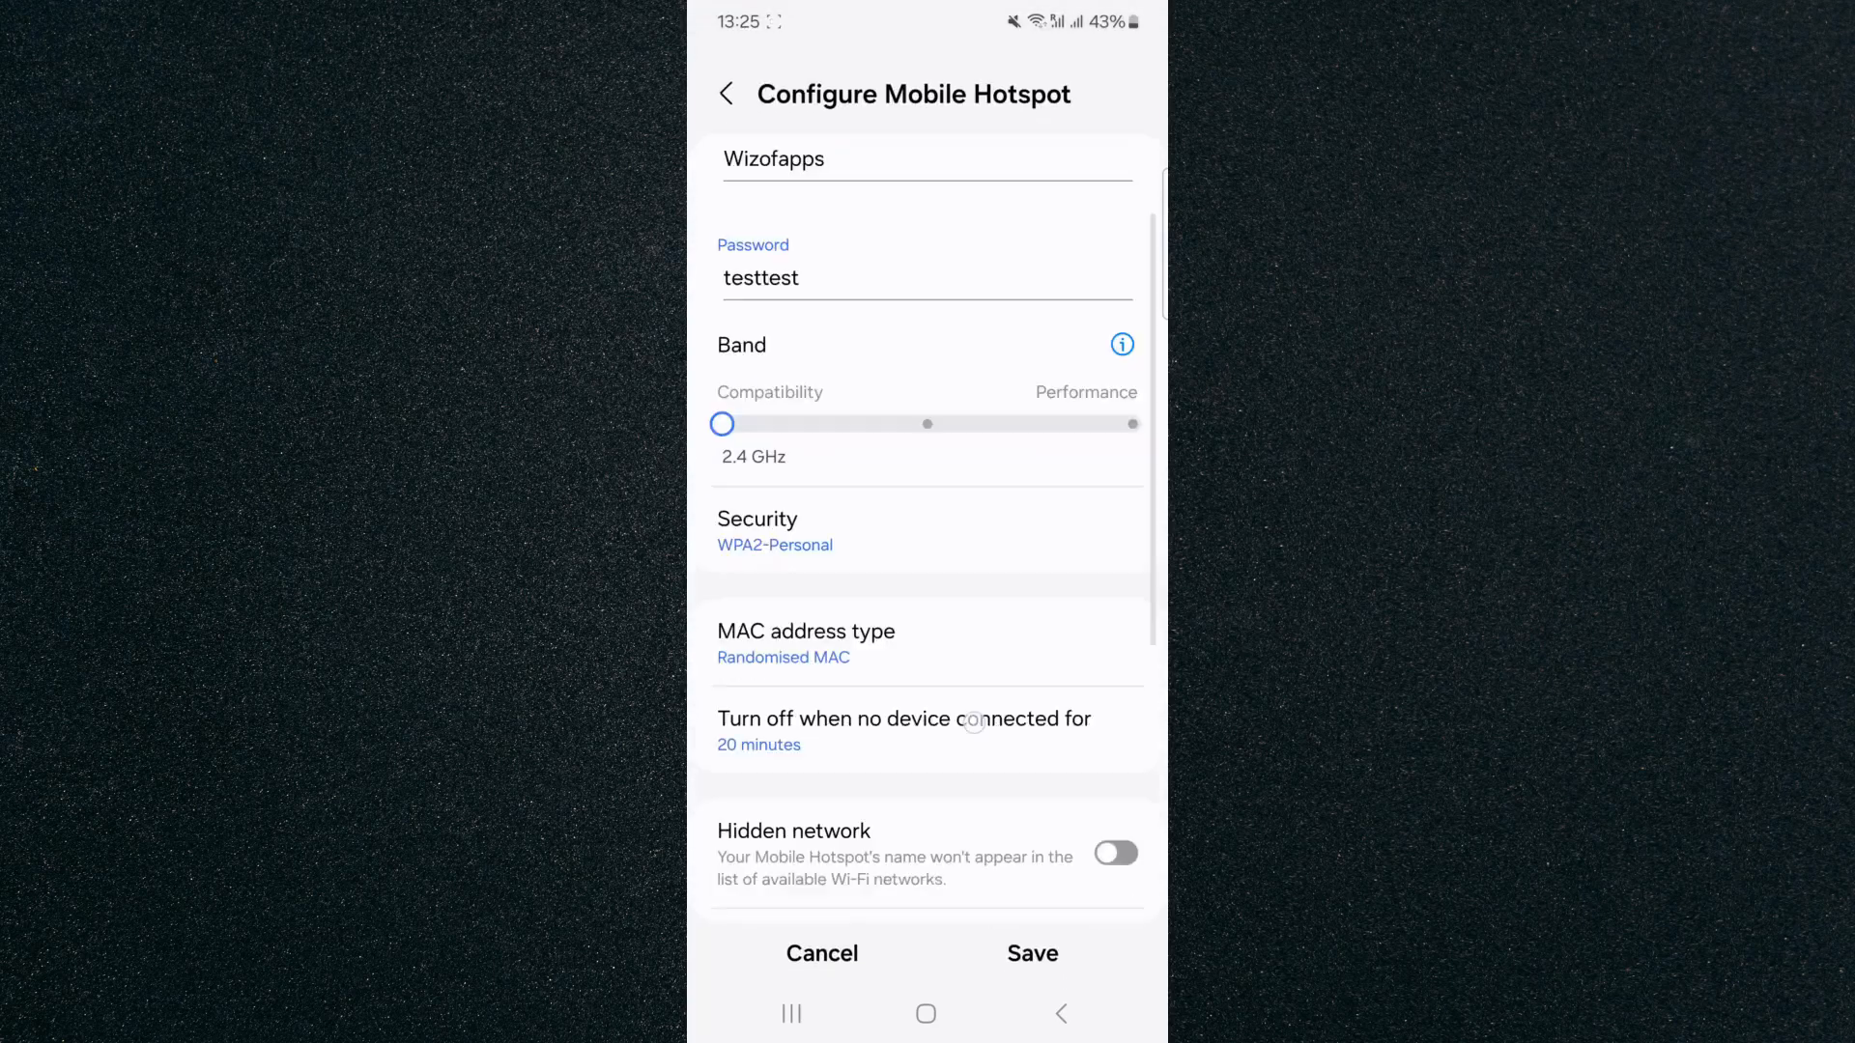
scroll("down", 3)
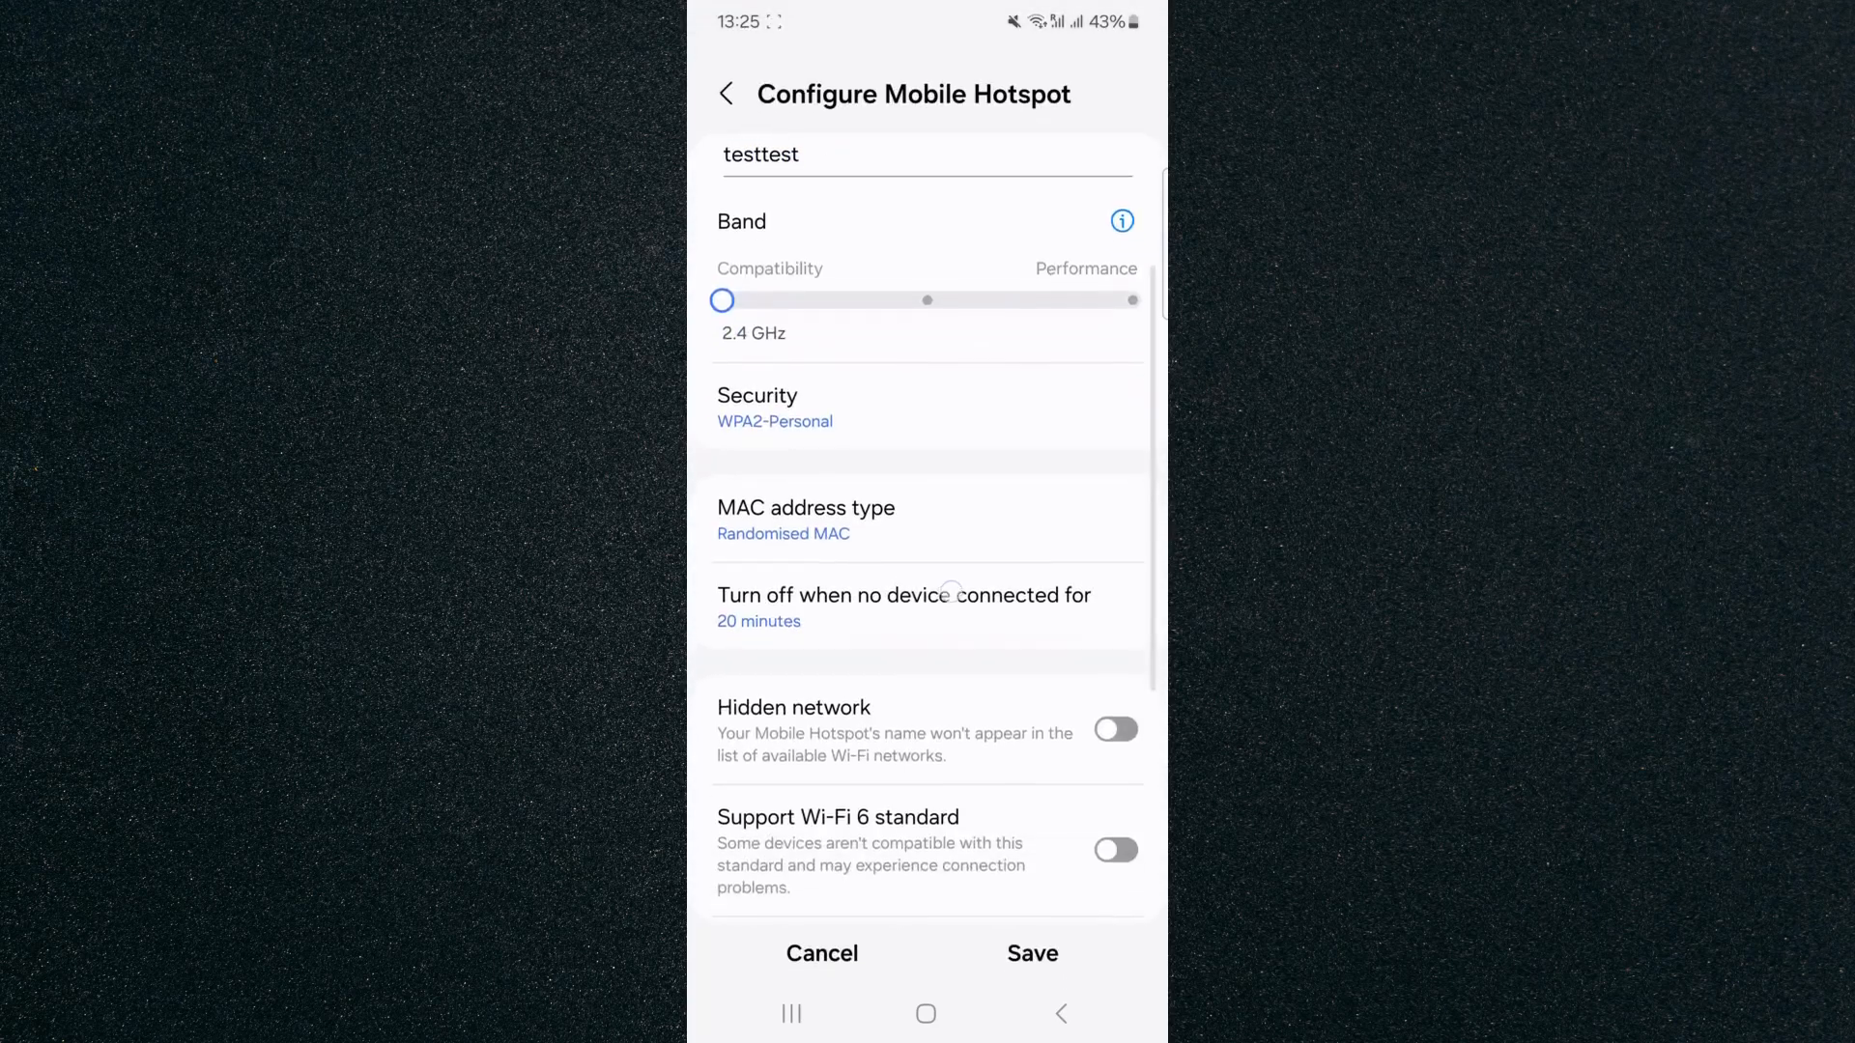
left_click(758, 623)
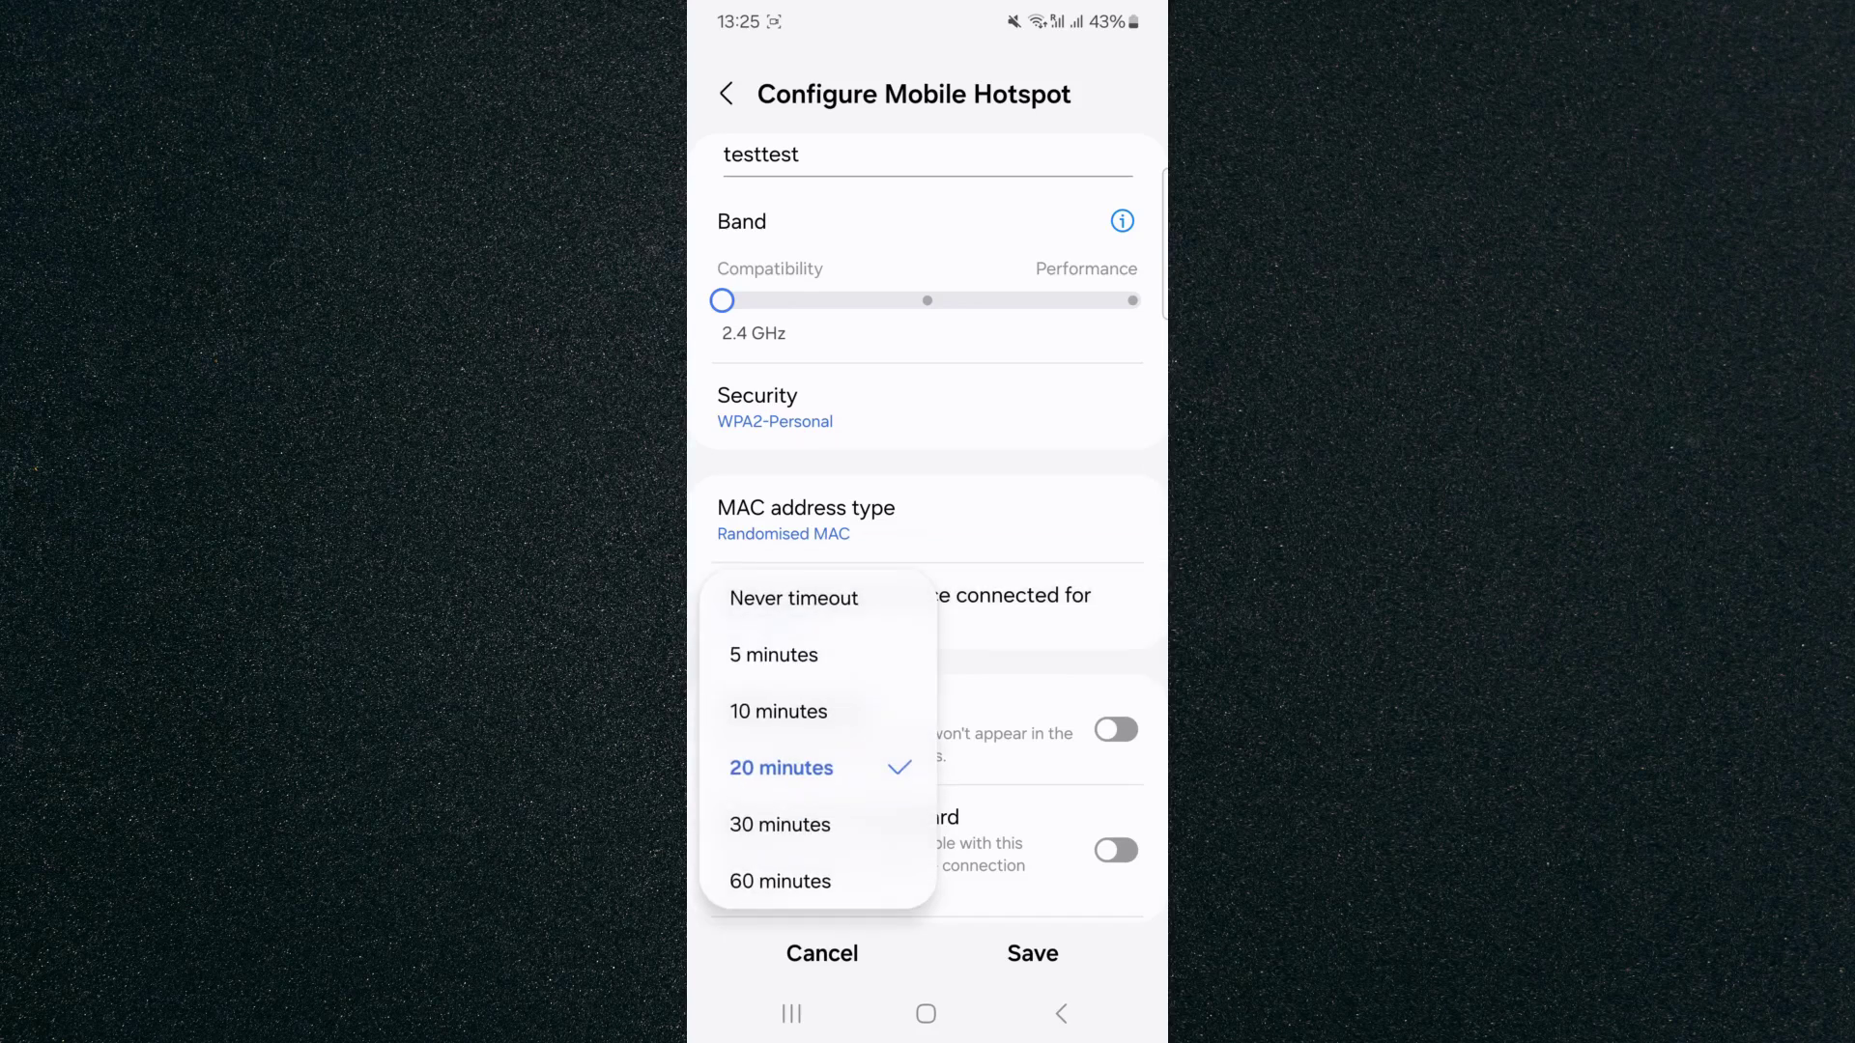